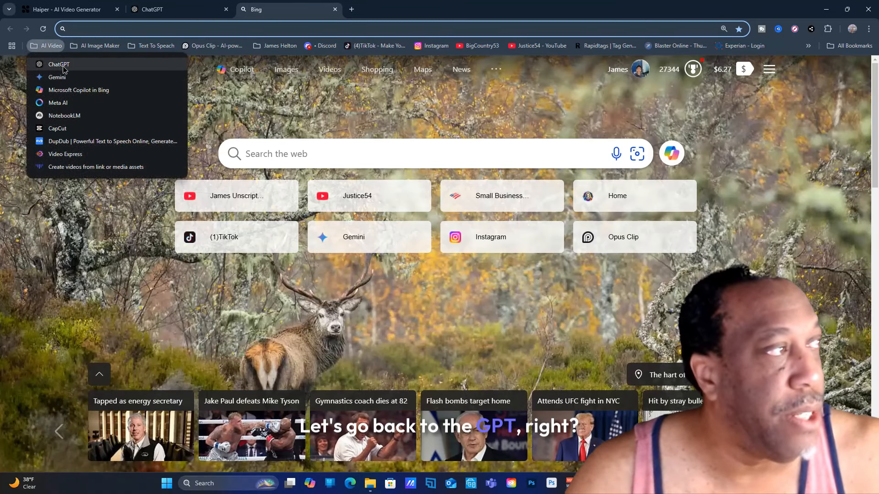
Step: Start a new custom GPT draft from Explore GPTs and land on its blank Configure form
{"action": "left_click", "coordinate": [58, 64]}
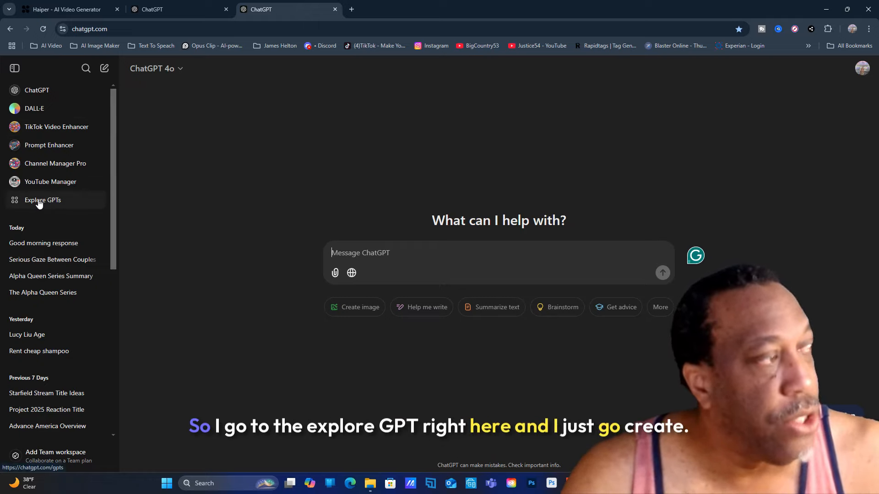
{"action": "left_click", "coordinate": [43, 200]}
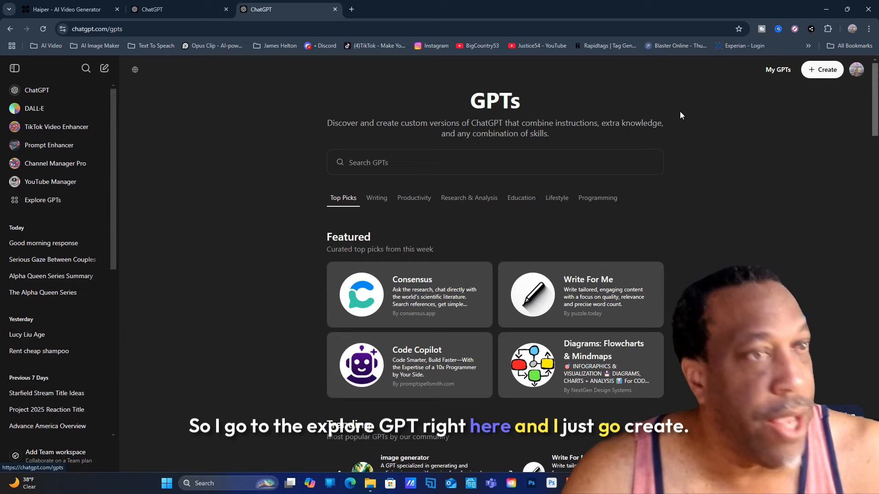
{"action": "left_click", "coordinate": [822, 70]}
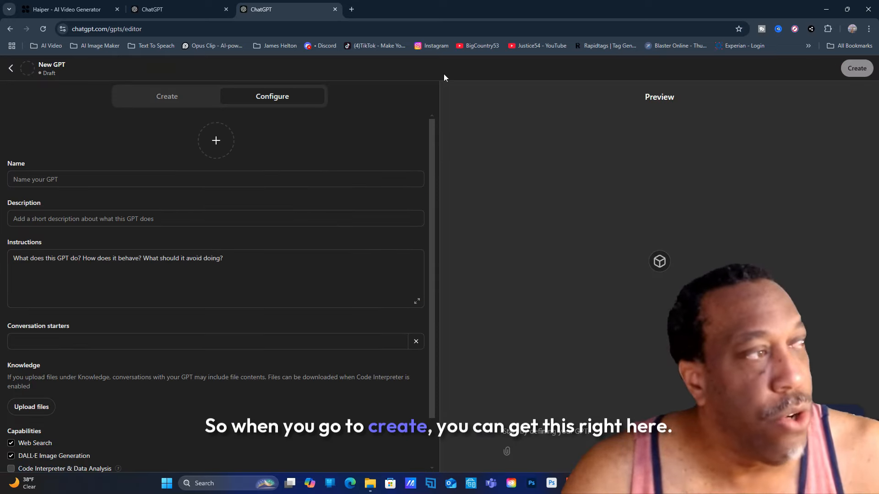
{"action": "left_click", "coordinate": [167, 97]}
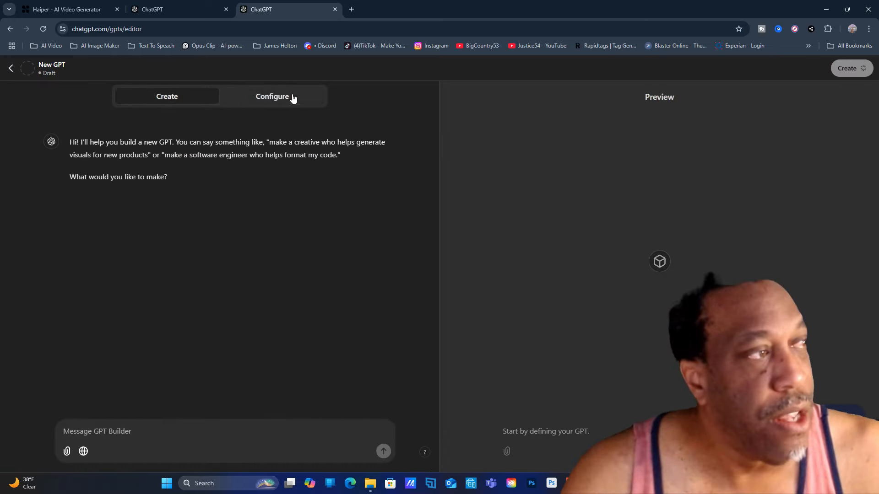
{"action": "left_click", "coordinate": [272, 96]}
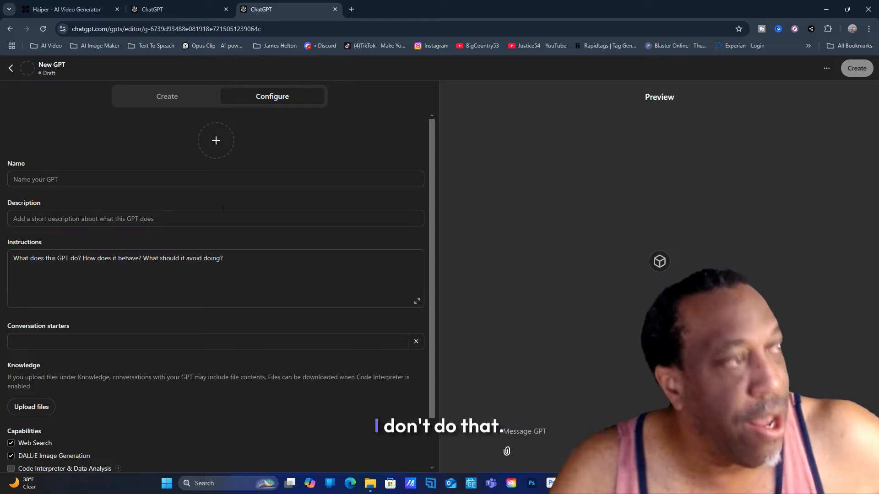
Step: In the Create chat, describe the prompt-refining GPT, accept the name Prompt Refiner Pro and view its generated picture
{"action": "left_click", "coordinate": [167, 96]}
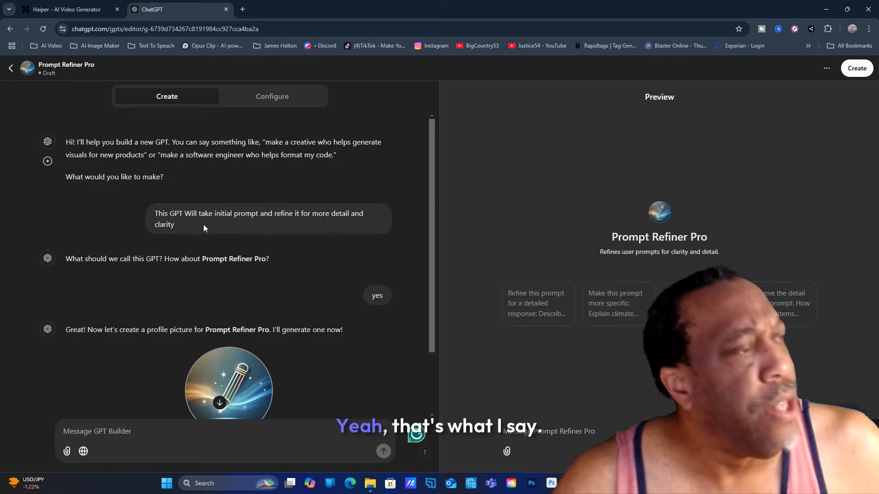
{"action": "mouse_move", "coordinate": [337, 226]}
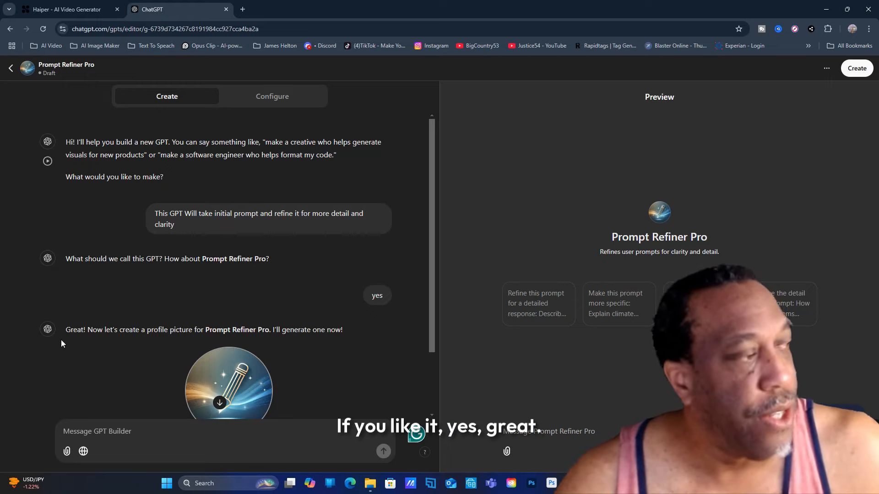
{"action": "scroll", "scroll_direction": "down", "scroll_amount": 3}
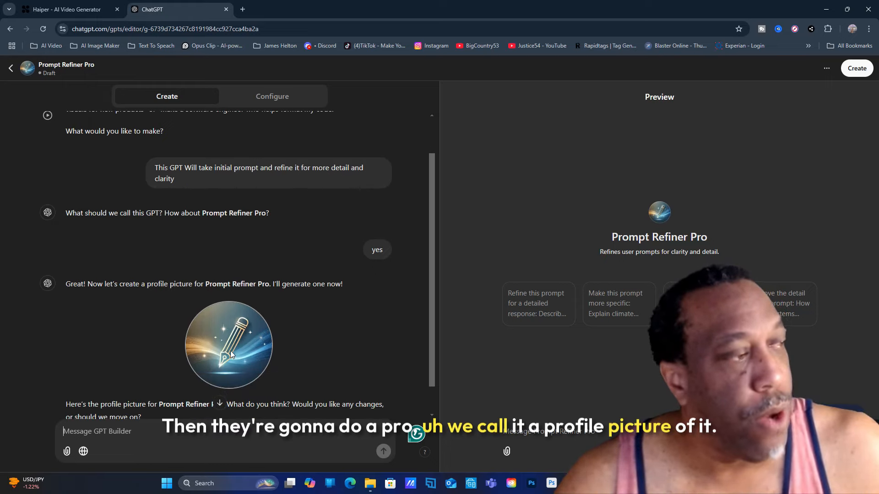
{"action": "mouse_move", "coordinate": [211, 351]}
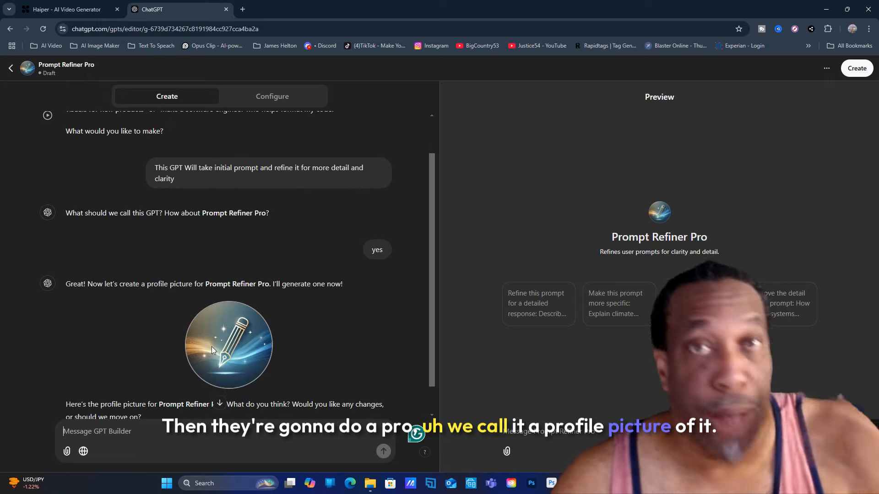
{"action": "scroll", "scroll_direction": "down", "scroll_amount": 3}
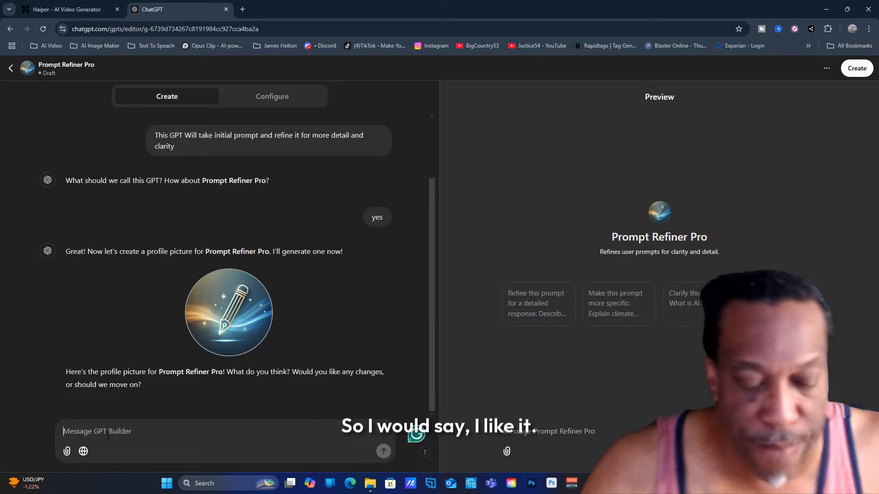
{"action": "type", "text": "I li"}
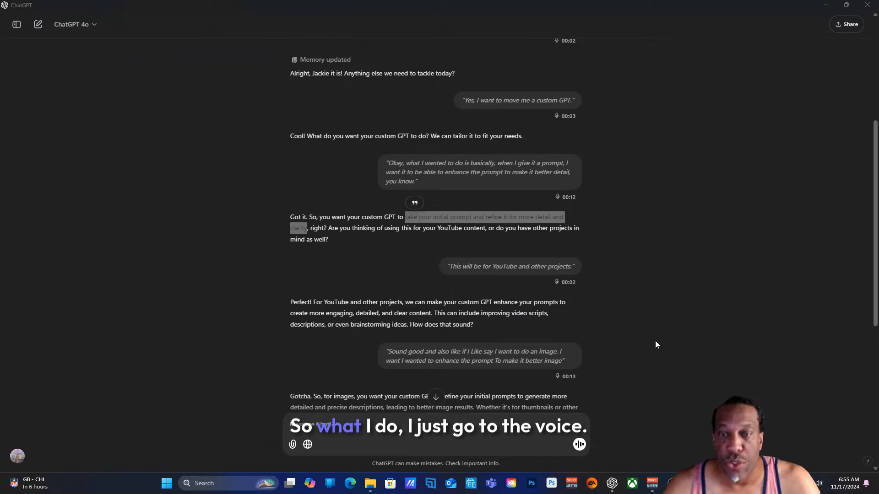
{"action": "mouse_move", "coordinate": [663, 403]}
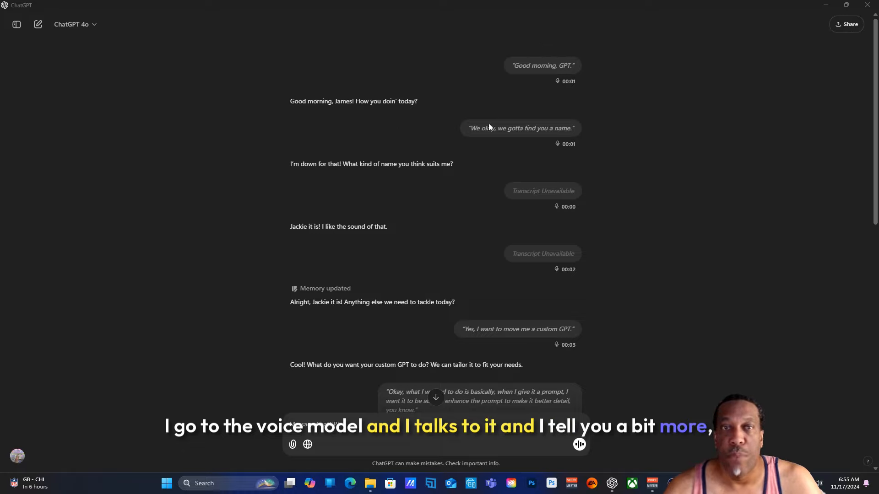
{"action": "mouse_move", "coordinate": [359, 200]}
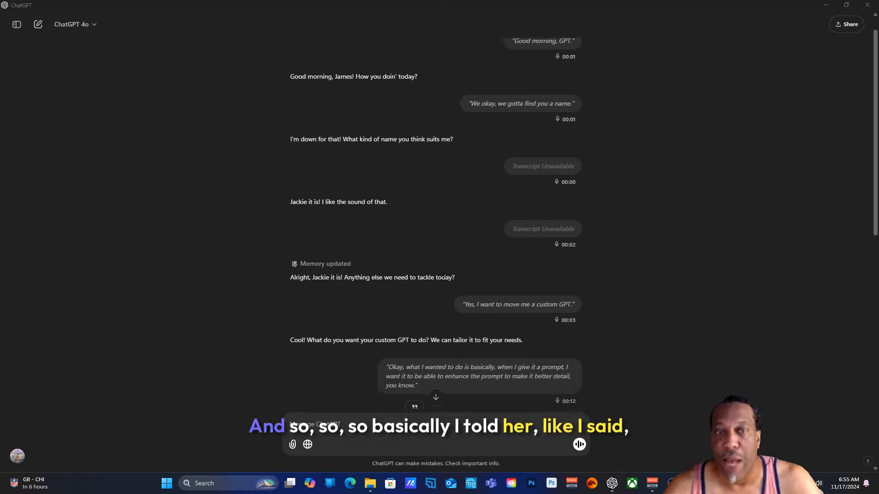
{"action": "scroll", "scroll_direction": "down", "scroll_amount": 3}
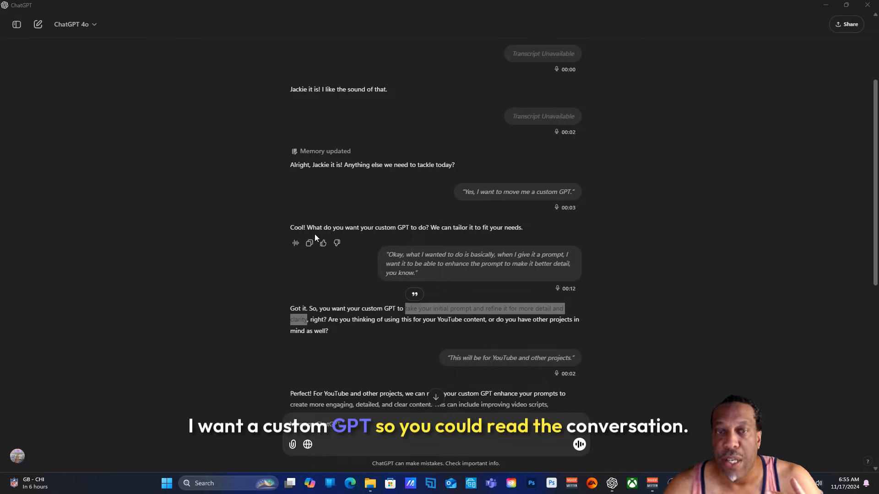
{"action": "scroll", "scroll_direction": "down", "scroll_amount": 3}
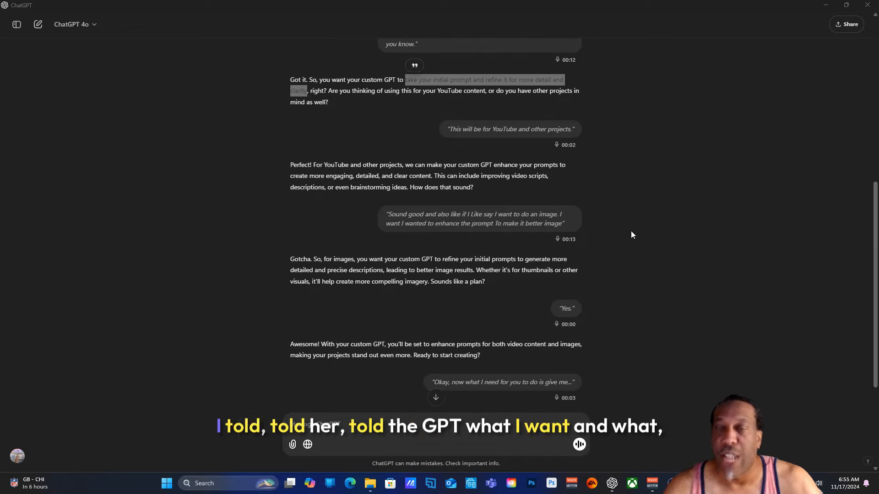
{"action": "mouse_move", "coordinate": [638, 231]}
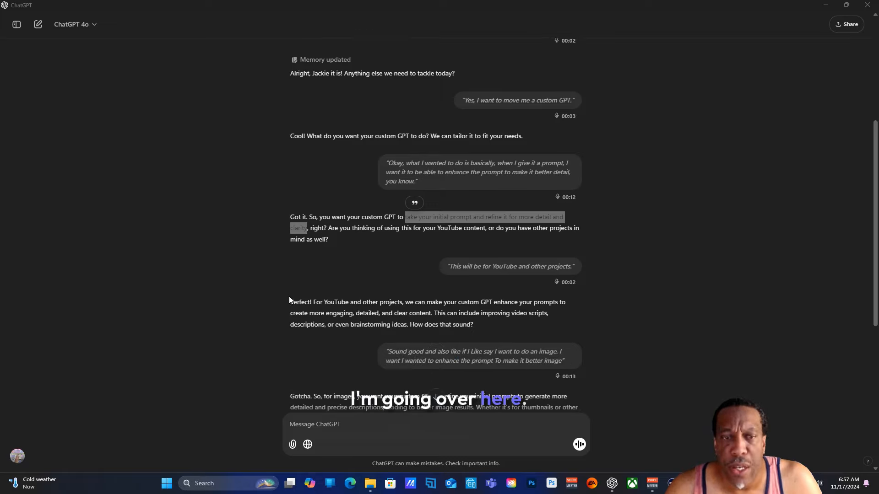
{"action": "scroll", "scroll_direction": "down", "scroll_amount": 3}
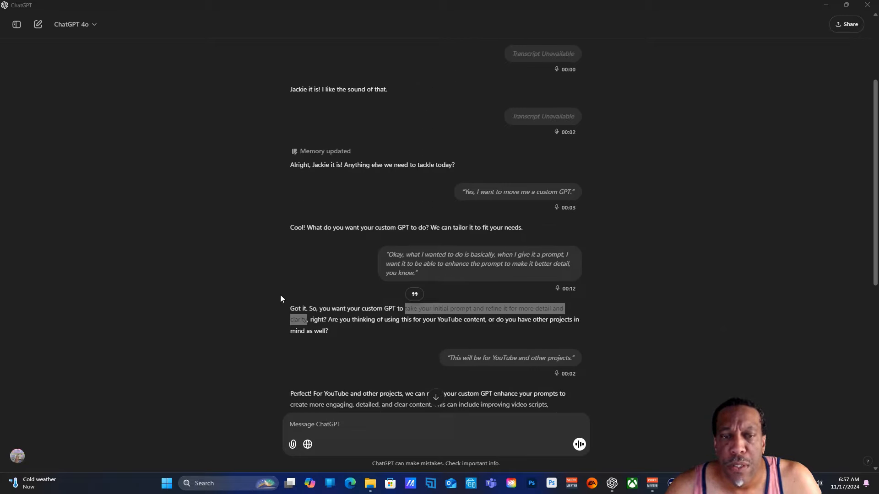
{"action": "scroll", "scroll_direction": "down", "scroll_amount": 3}
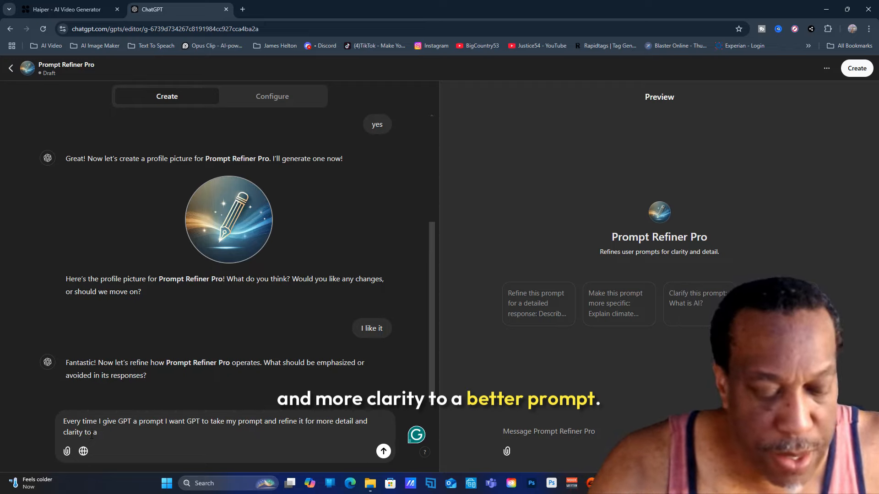
Step: Tell the builder Prompt Refiner Pro should refine every prompt for more detail and clarity
{"action": "type", "text": "better"}
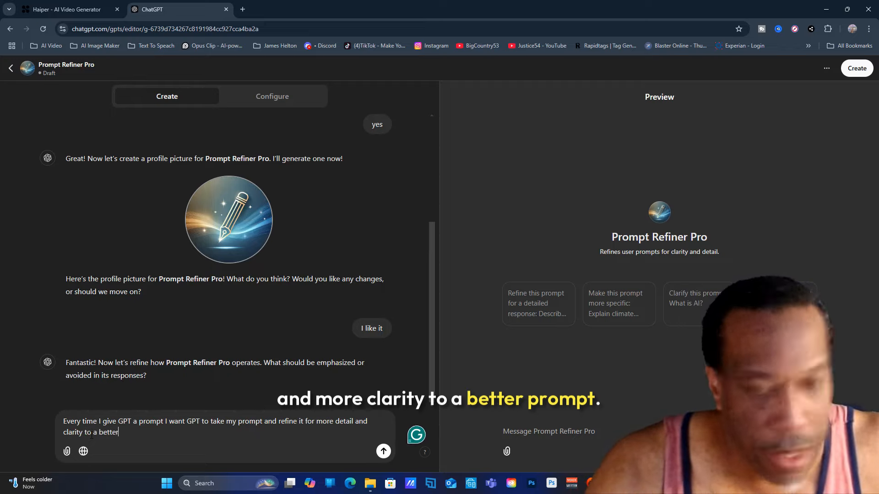
{"action": "type", "text": "prompt"}
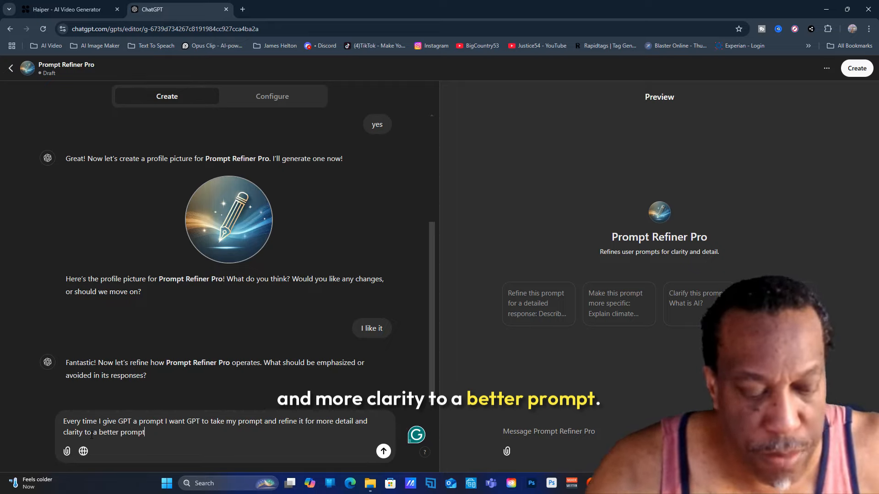
{"action": "left_click", "coordinate": [383, 451]}
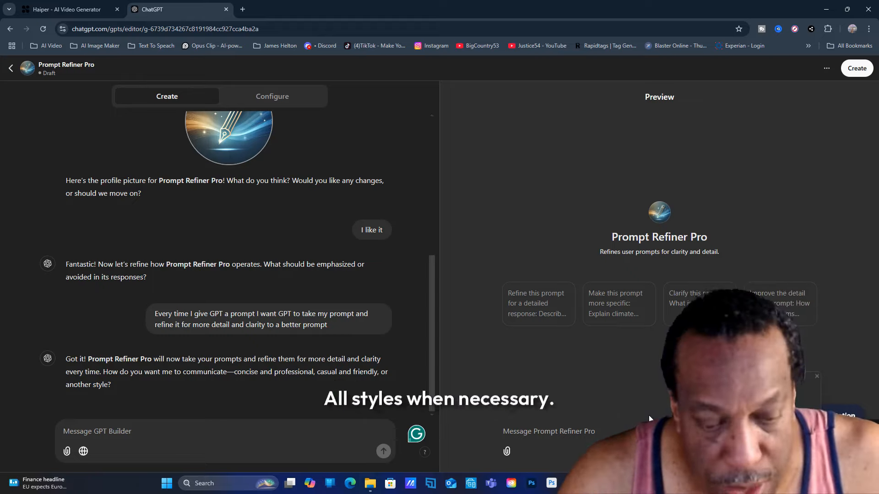
Step: Reply that Prompt Refiner Pro should choose its communication style based on each prompt
{"action": "type", "text": "All star"}
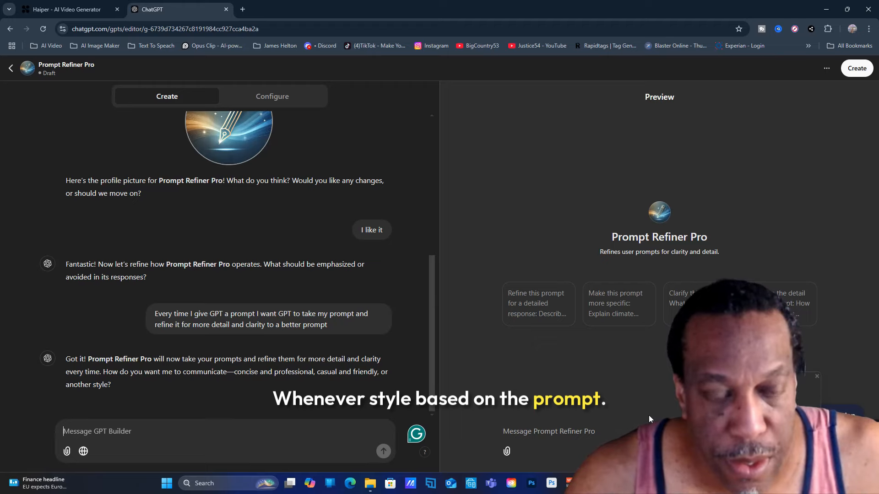
{"action": "left_click", "coordinate": [383, 451]}
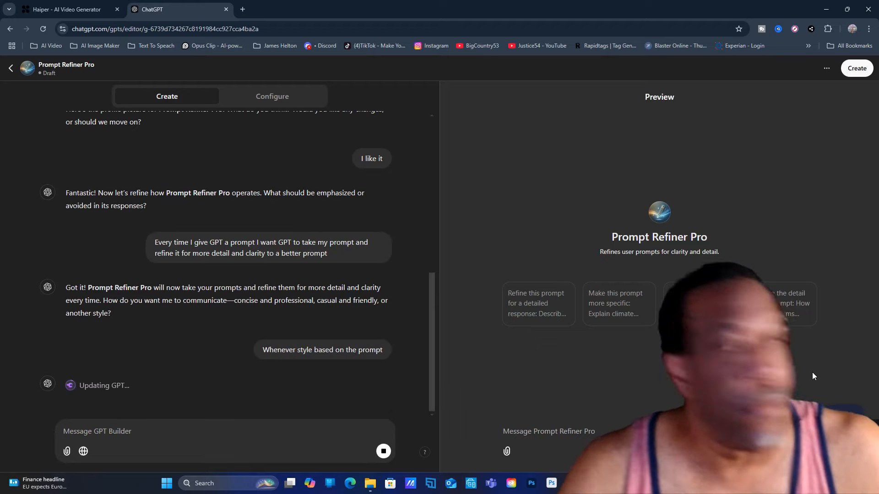